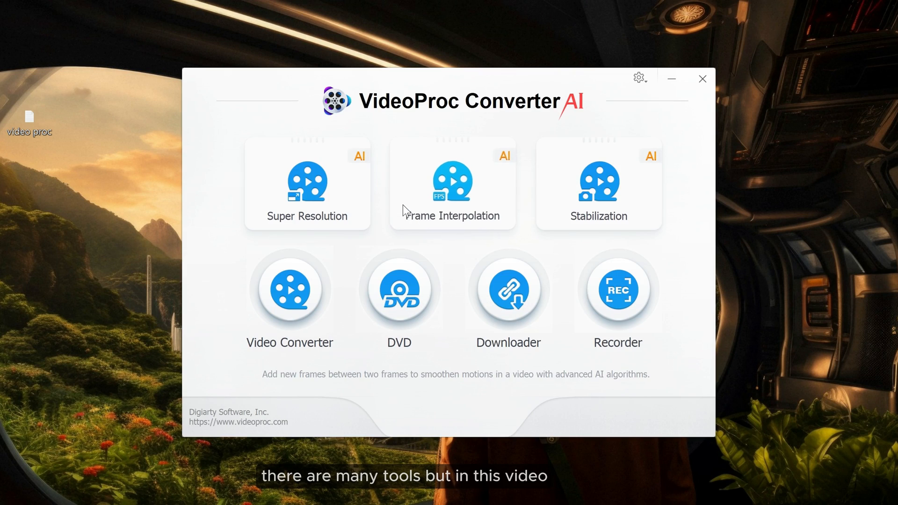
mouse_move(372, 121)
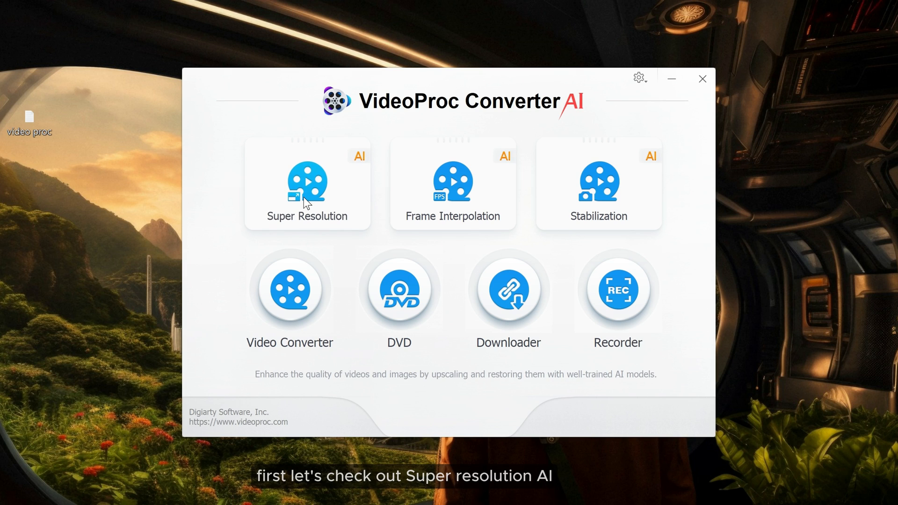
Enter the Super Resolution tool from the start screen
click(307, 183)
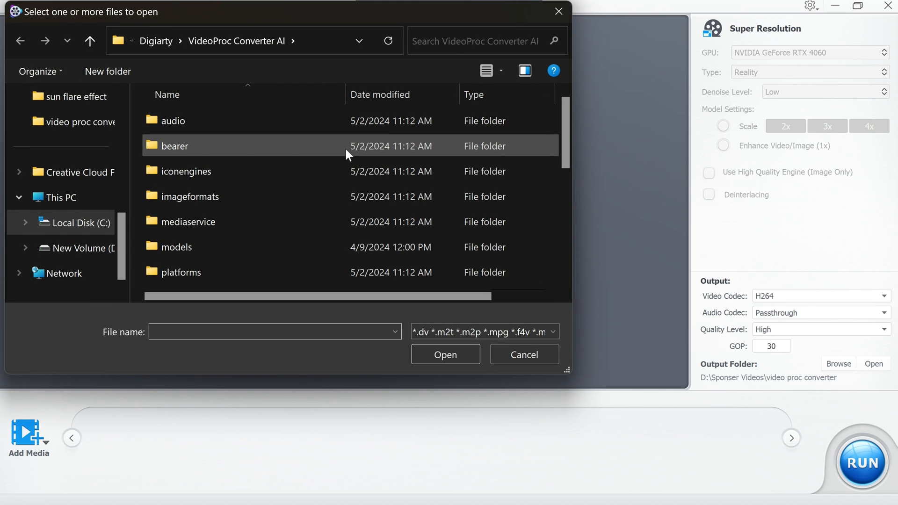
Load bird clip 2.mp4 from the video proc converter folder for upscaling
click(77, 122)
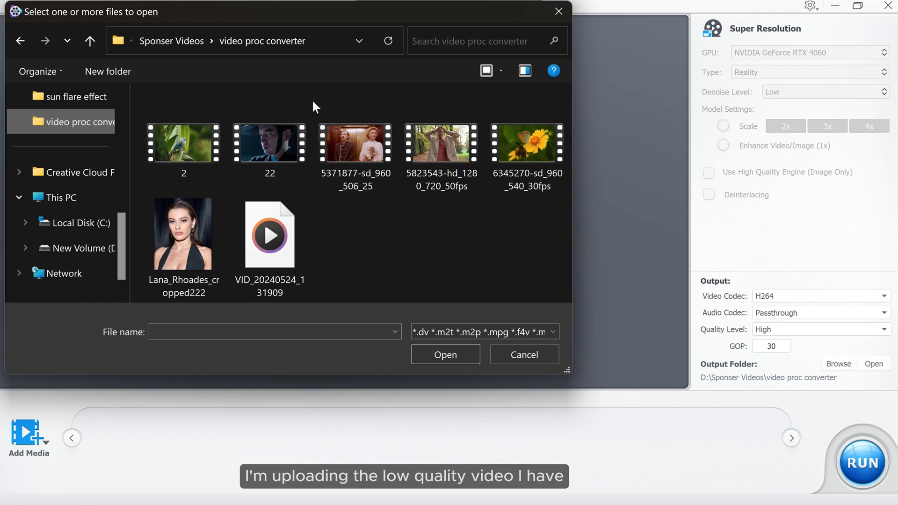
click(183, 143)
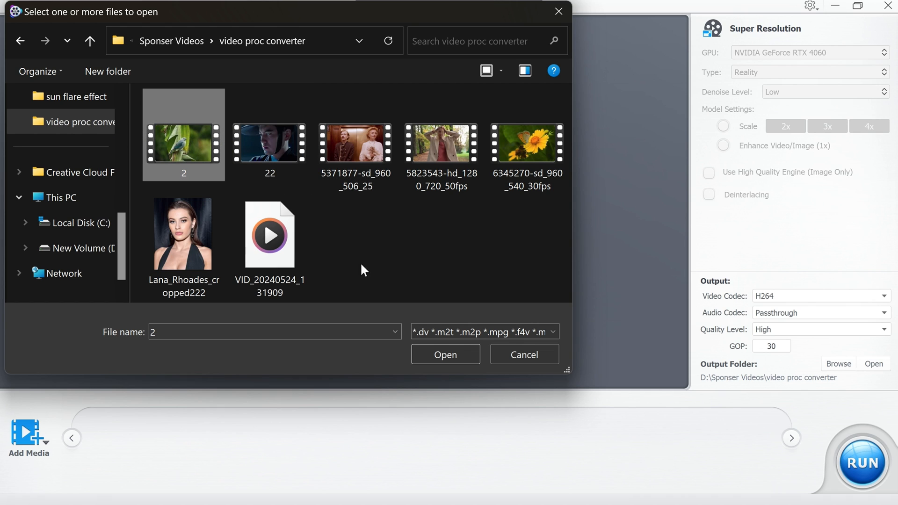
click(445, 353)
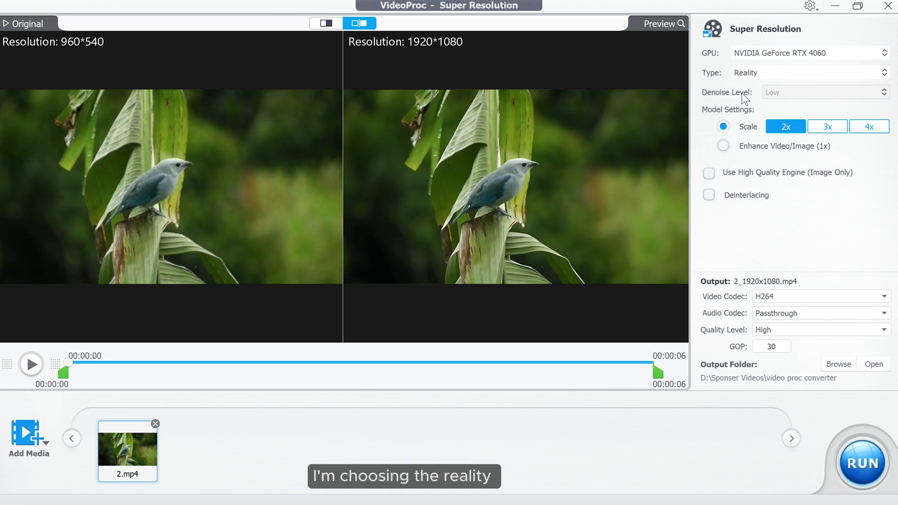
mouse_move(721, 128)
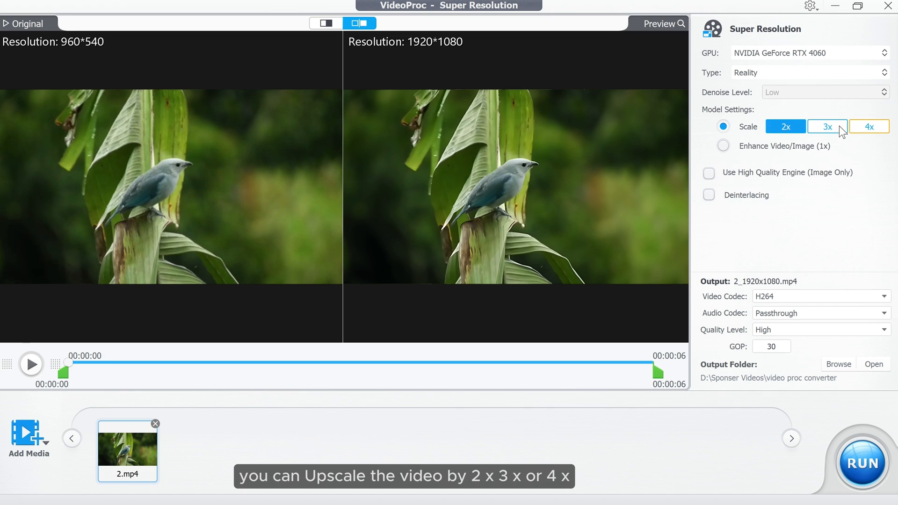
Set the bird clip to 4x scale (3840*2160) with Highest quality level
click(869, 126)
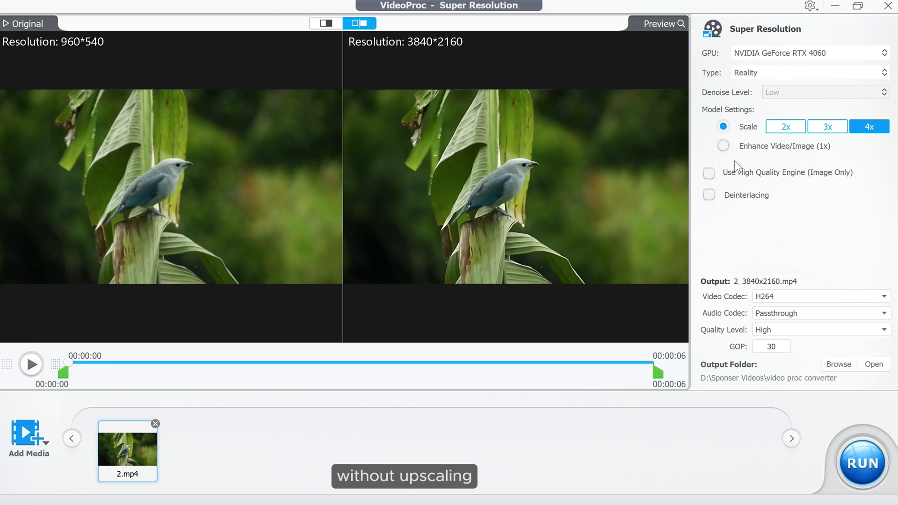
mouse_move(770, 180)
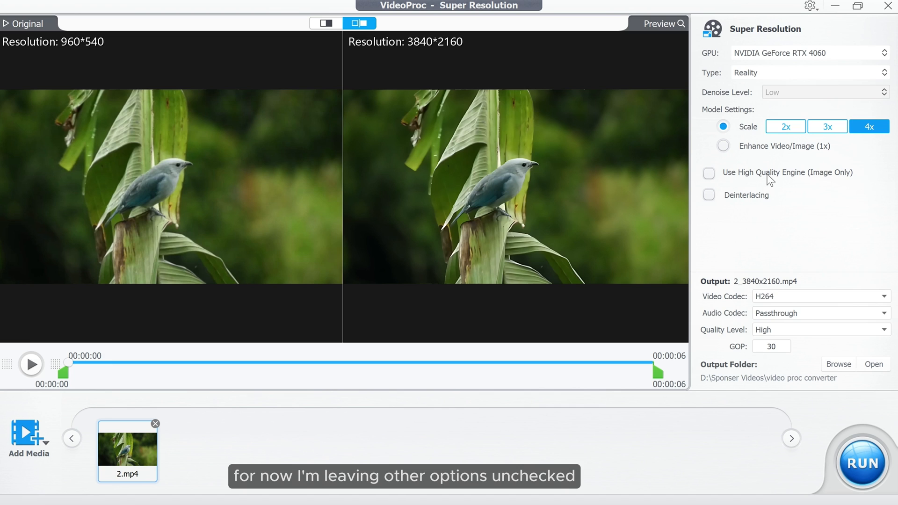
mouse_move(788, 300)
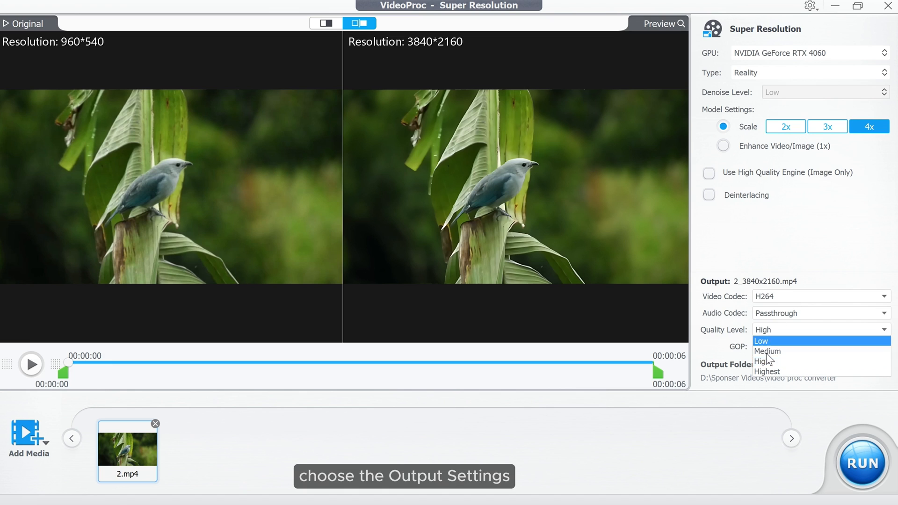
click(766, 371)
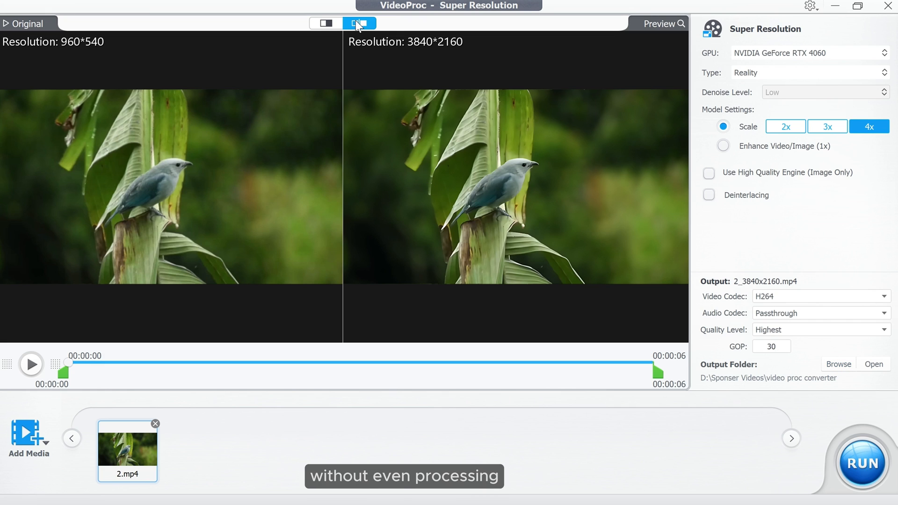
Compare the 960*540 original and 3840*2160 upscale in a single overlaid split view across the bird
click(325, 22)
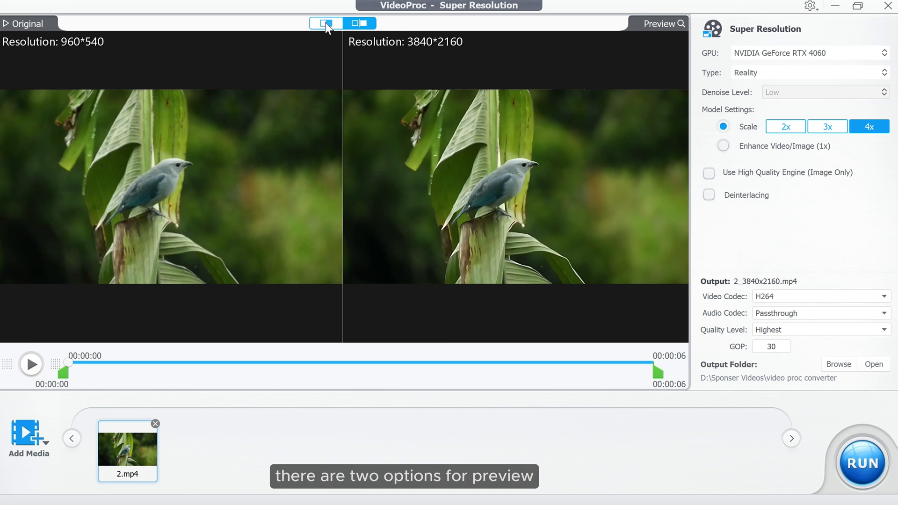
click(325, 23)
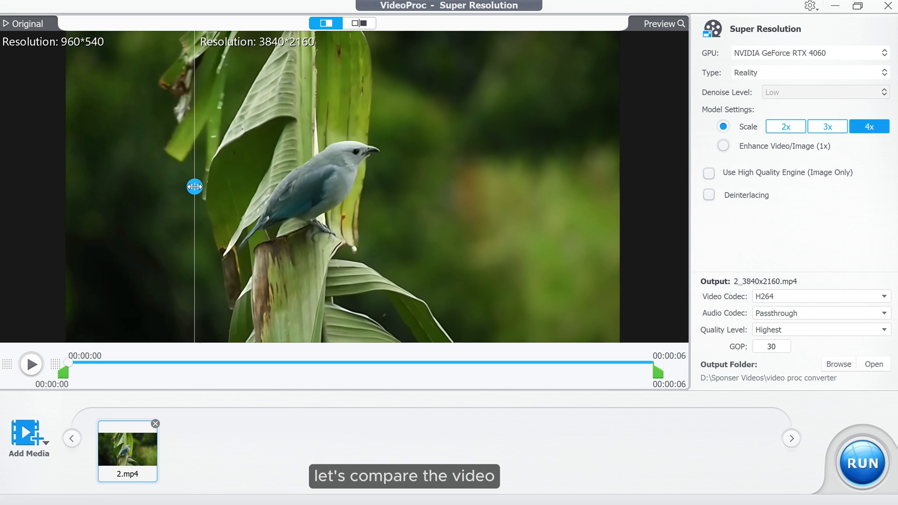
drag(194, 187, 451, 187)
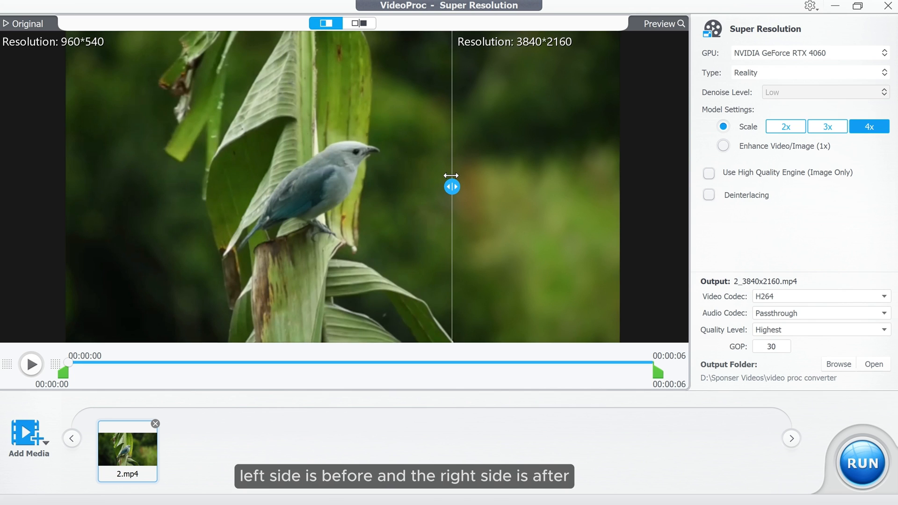
drag(452, 186, 442, 186)
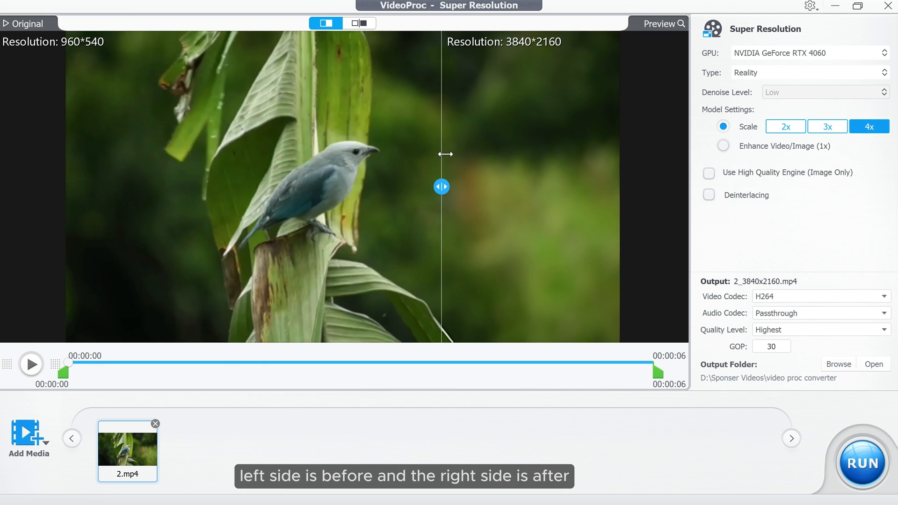
drag(442, 186, 218, 186)
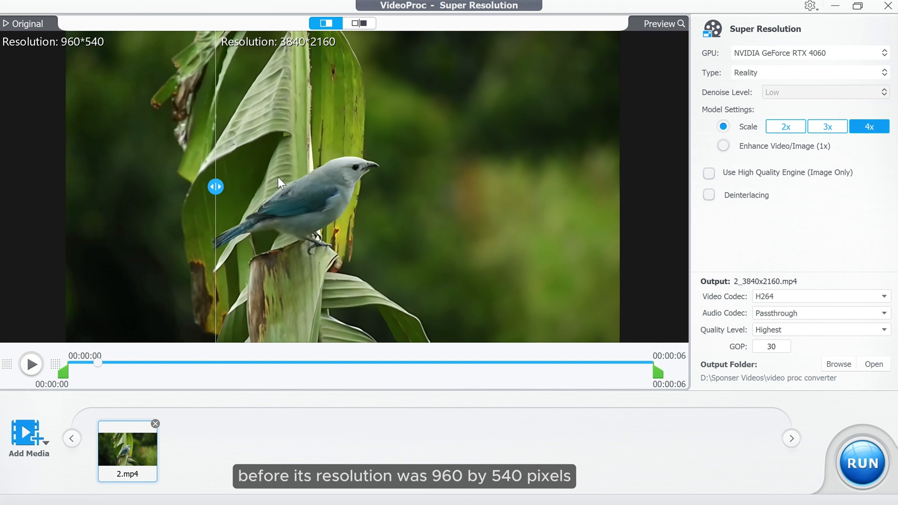
drag(216, 187, 429, 187)
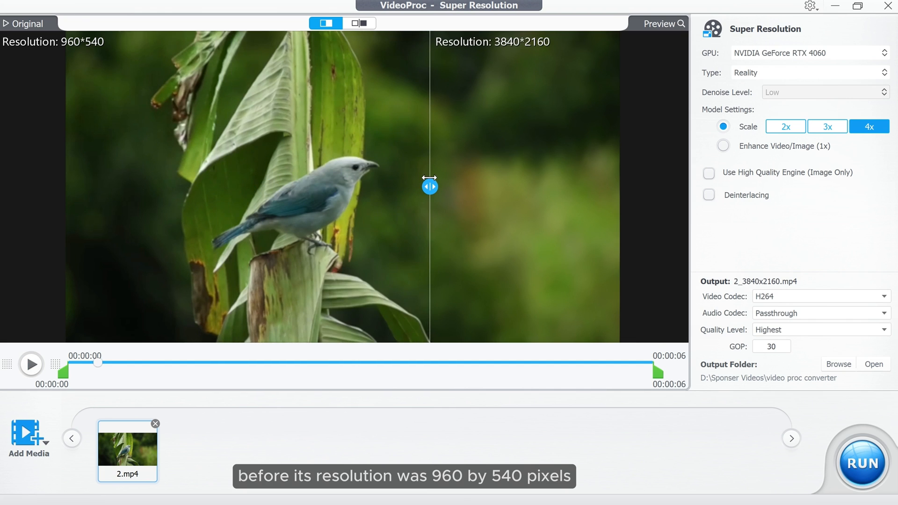
drag(429, 186, 167, 186)
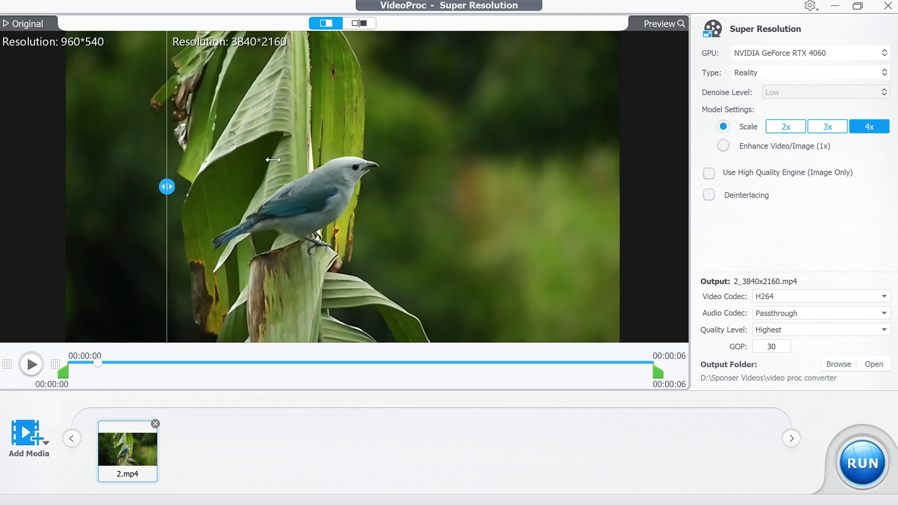
drag(166, 187, 370, 187)
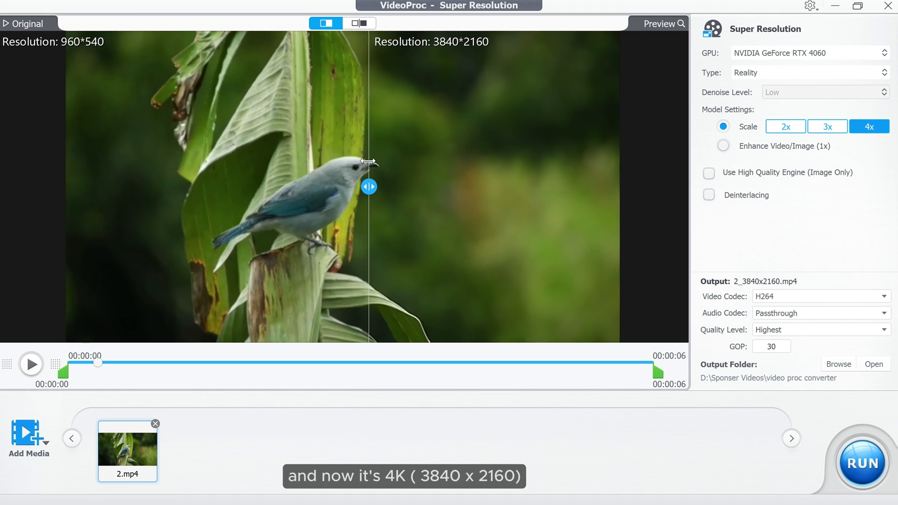
drag(368, 186, 318, 186)
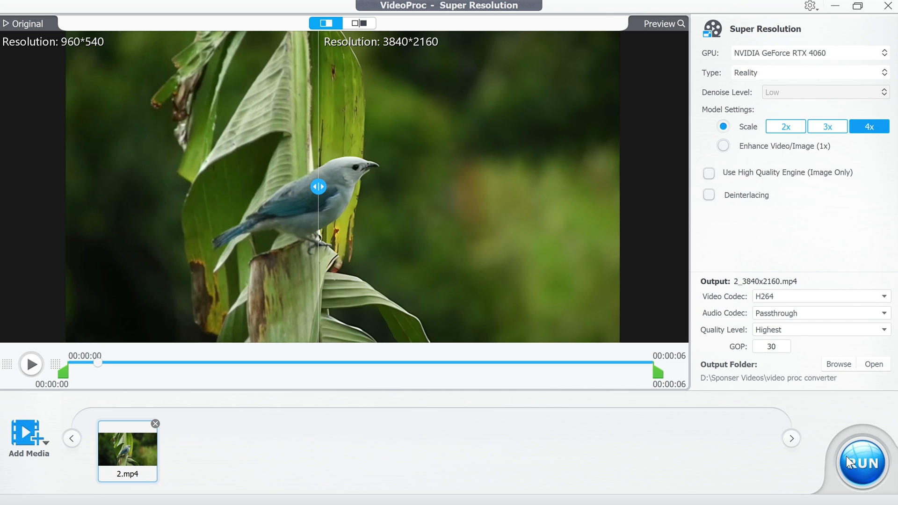
click(838, 363)
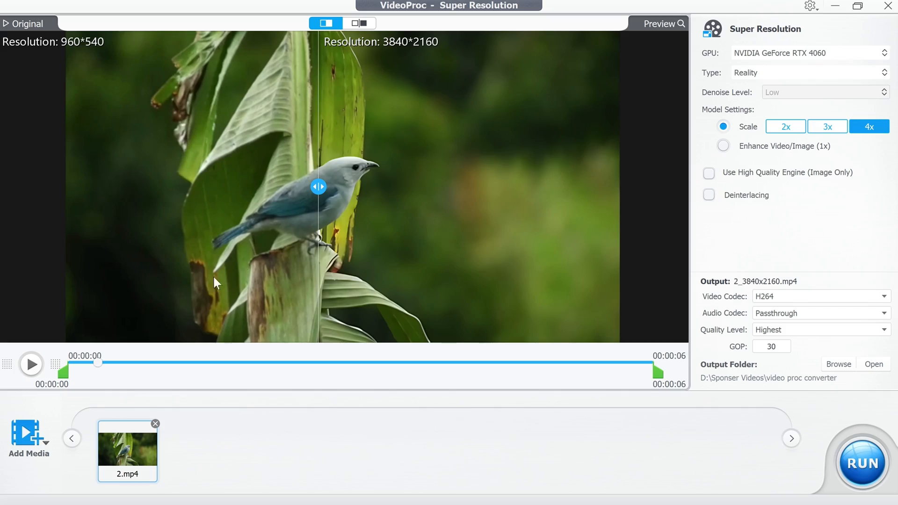
Add the butterfly-on-yellow-flower clip and set it to 4x upscale (3840*2160)
click(29, 435)
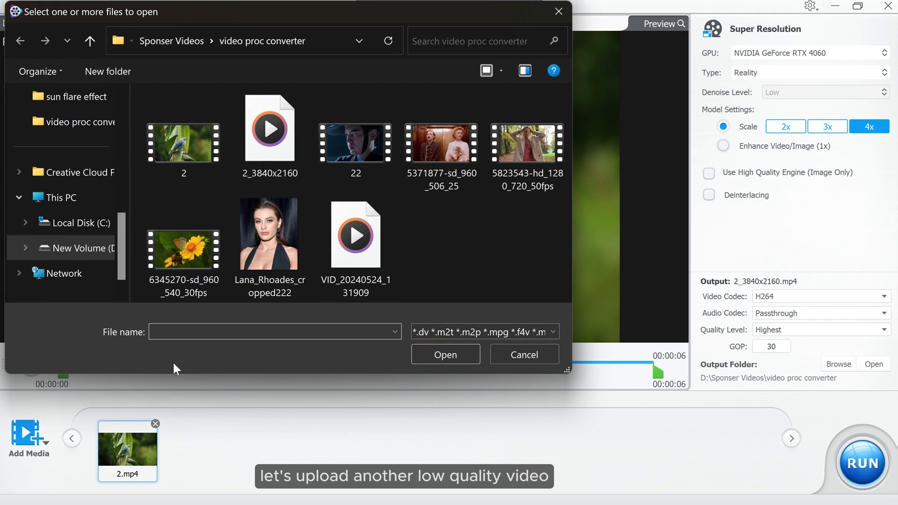
click(184, 249)
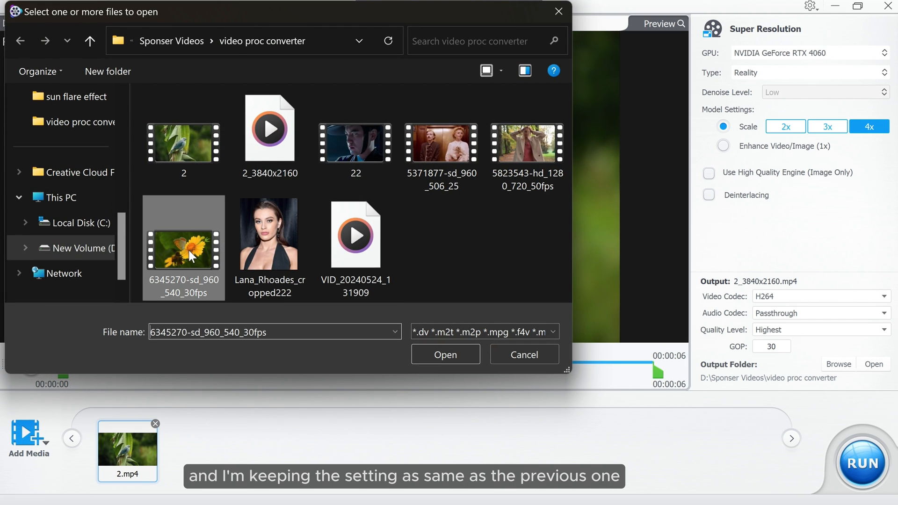
click(446, 355)
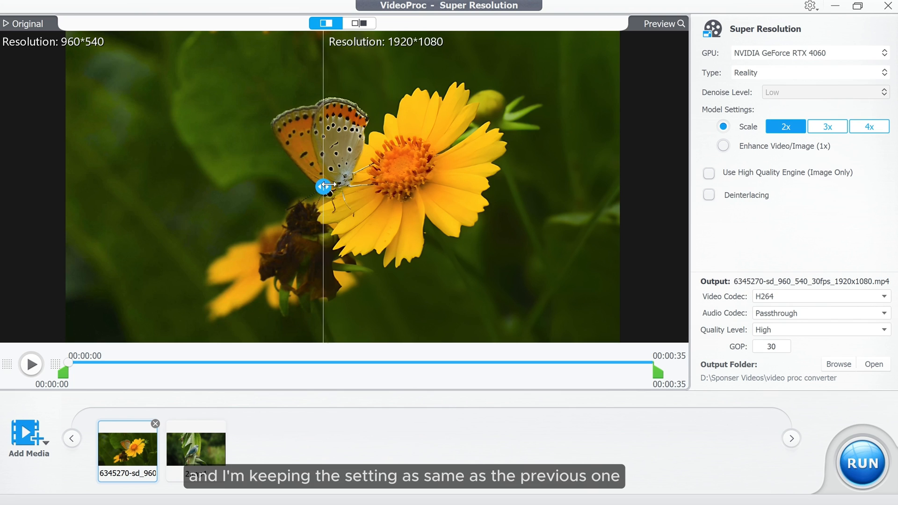
click(868, 126)
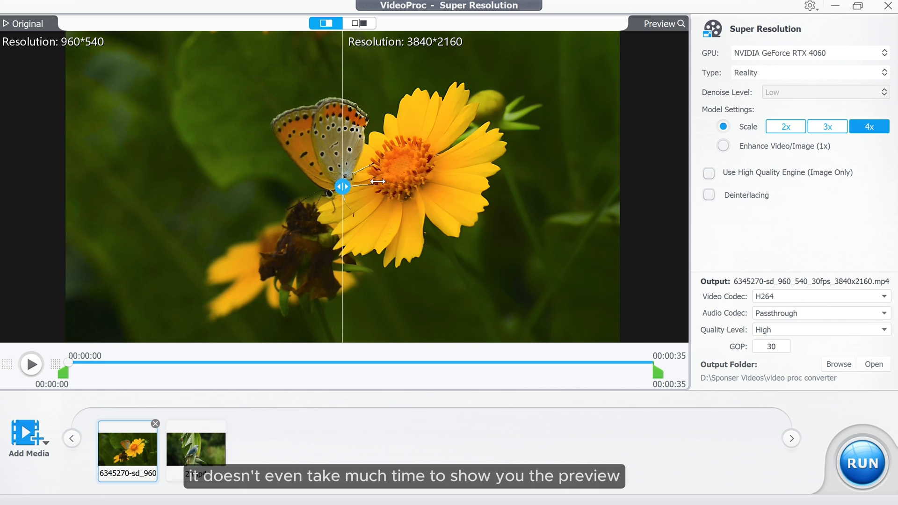
Compare original and upscaled butterfly detail side by side, then as a single split view
drag(342, 187, 526, 187)
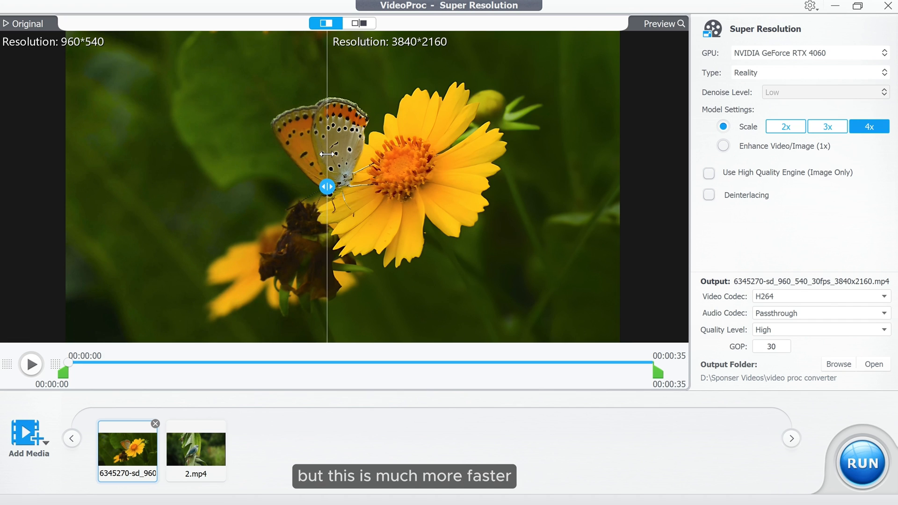
click(358, 23)
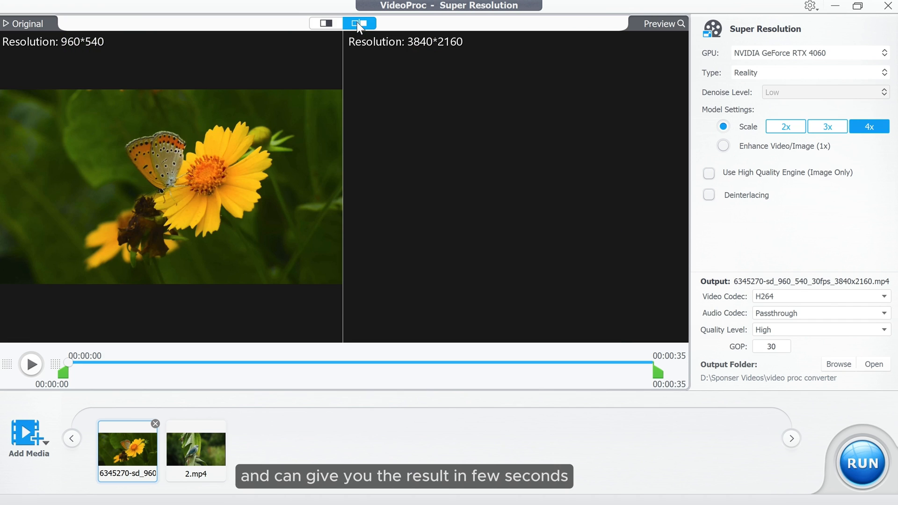
click(363, 24)
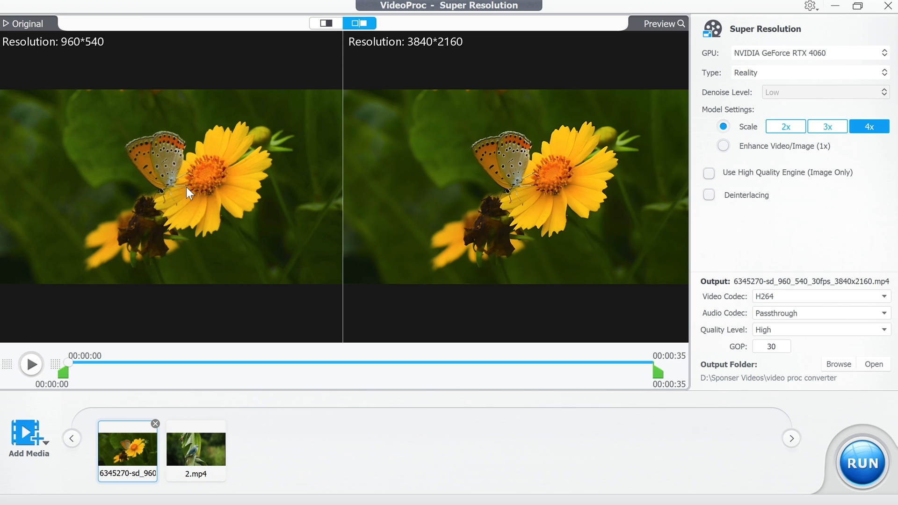
click(325, 23)
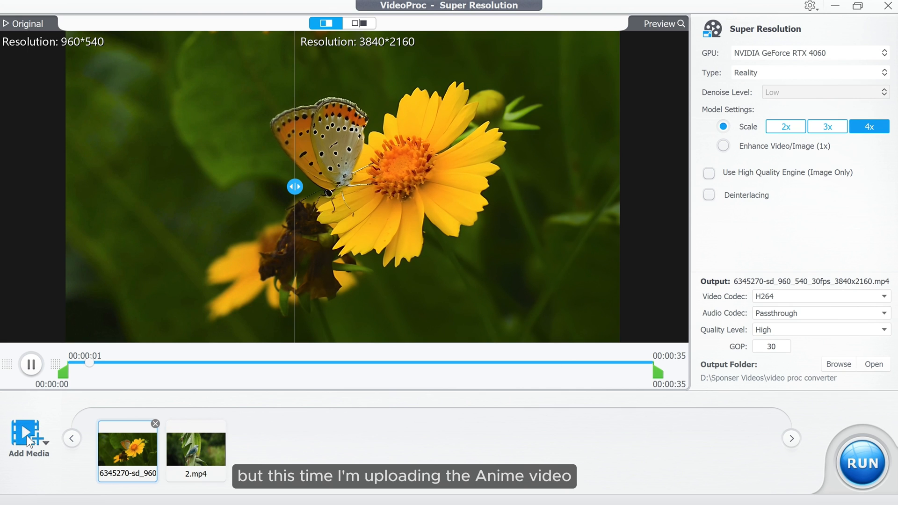
Add clip 22.mp4 to the media list
click(28, 435)
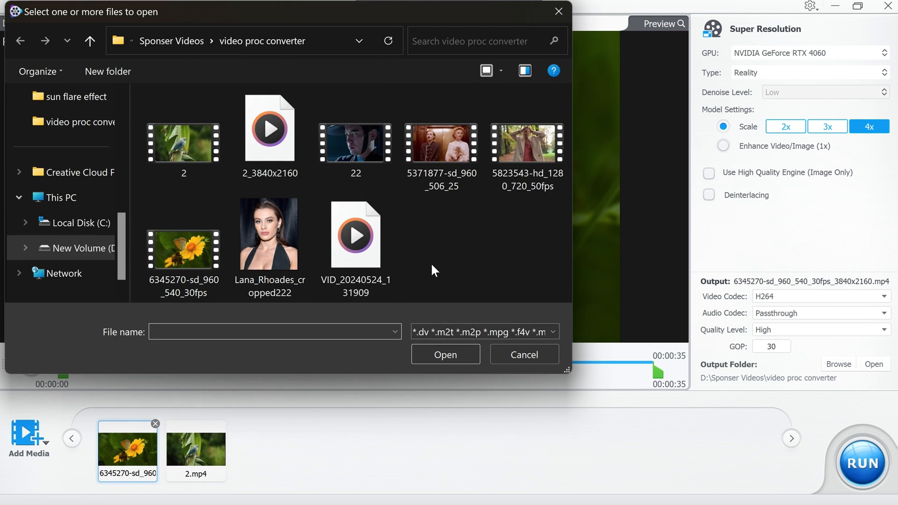
click(355, 142)
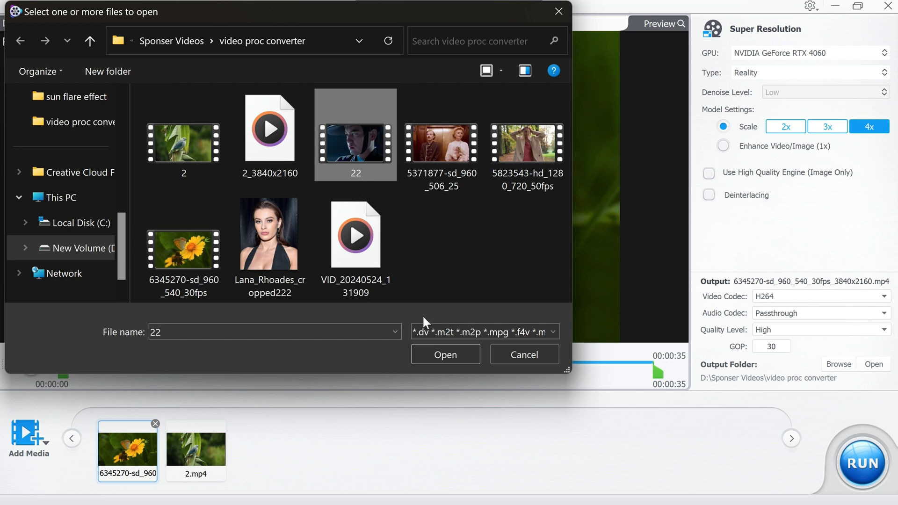
click(446, 355)
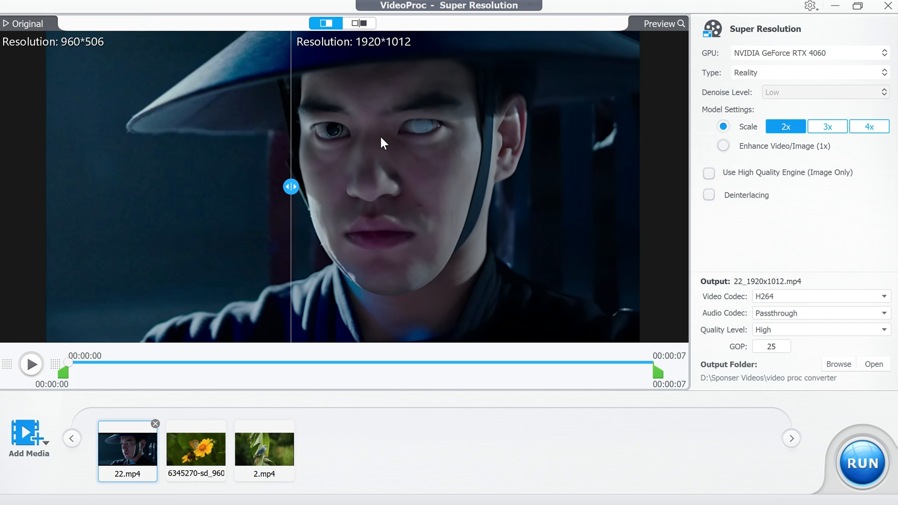
Set clip 22 to Anime type, Medium denoise and 4x scale
click(809, 73)
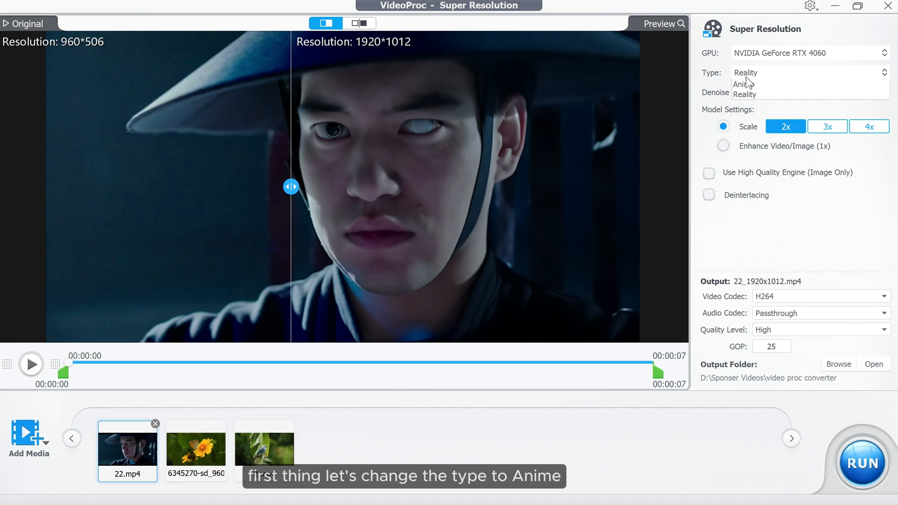
click(746, 84)
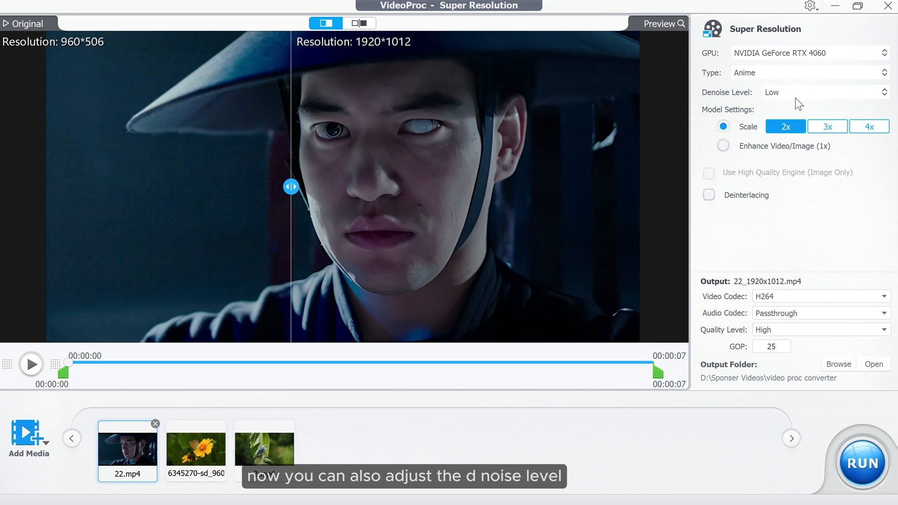
click(825, 92)
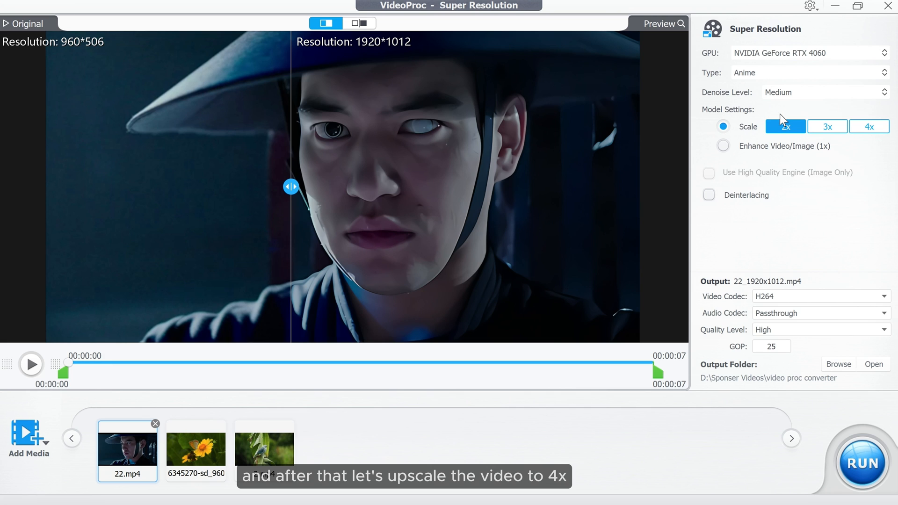
click(869, 126)
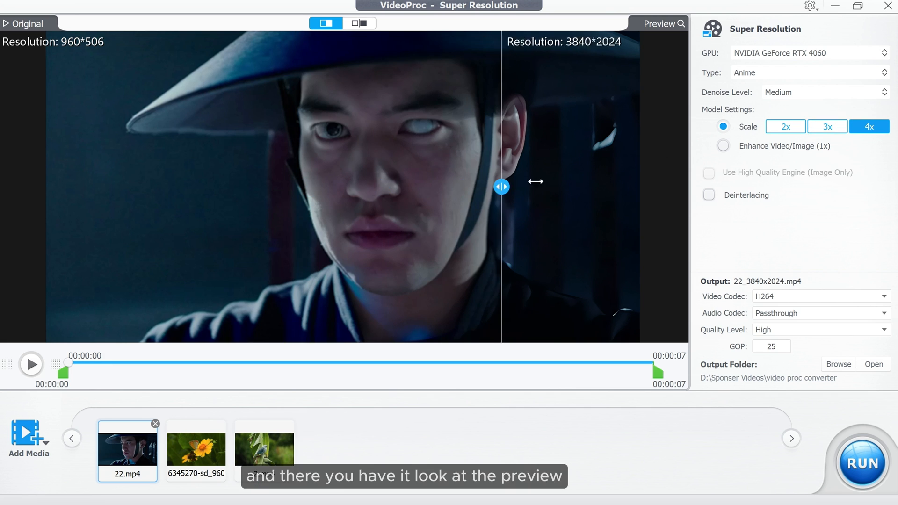
Compare the face before/after, set quality to Highest and add the low-quality portrait image
drag(501, 186, 136, 186)
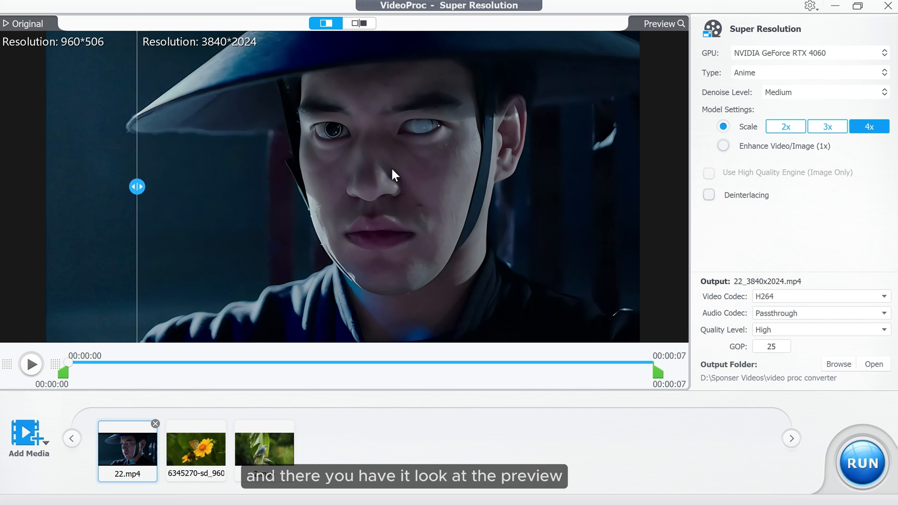
drag(136, 187, 384, 187)
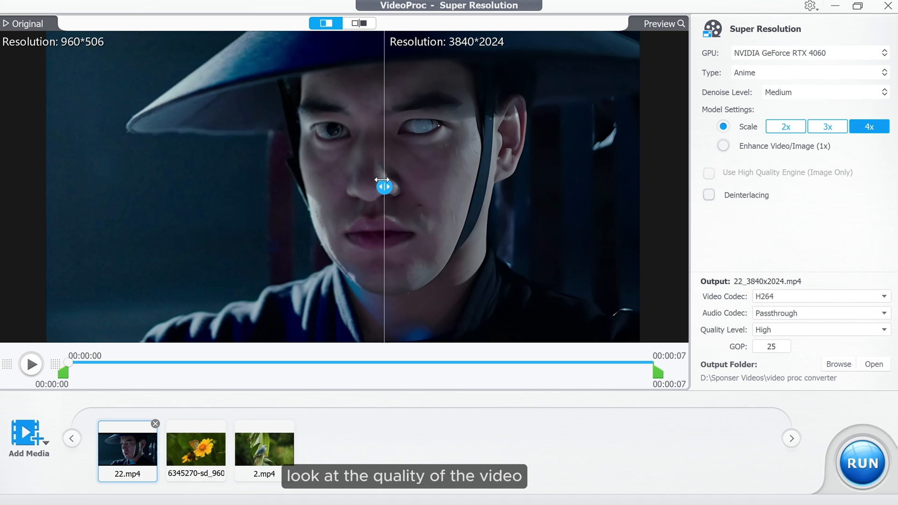
click(31, 363)
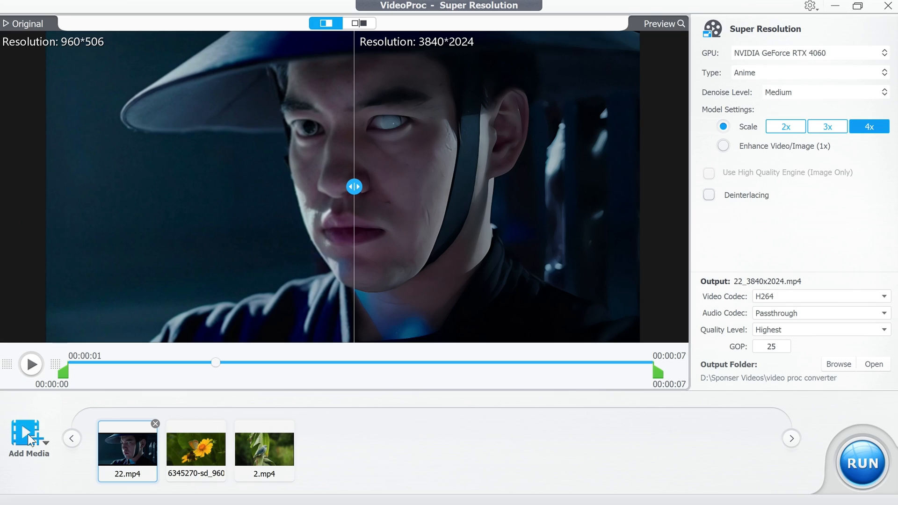
click(29, 435)
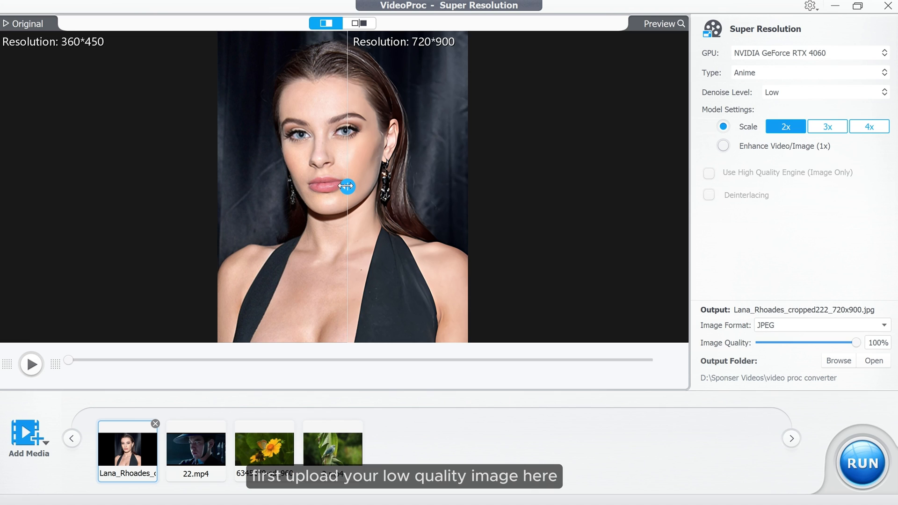
Set the portrait to 4x scale (1440*1800), Reality type with the High Quality Engine enabled
drag(346, 188, 323, 187)
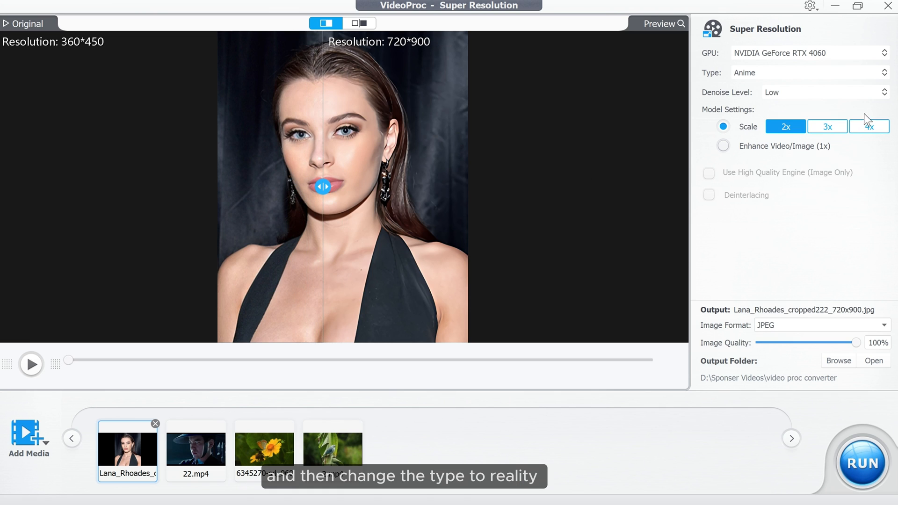
click(868, 126)
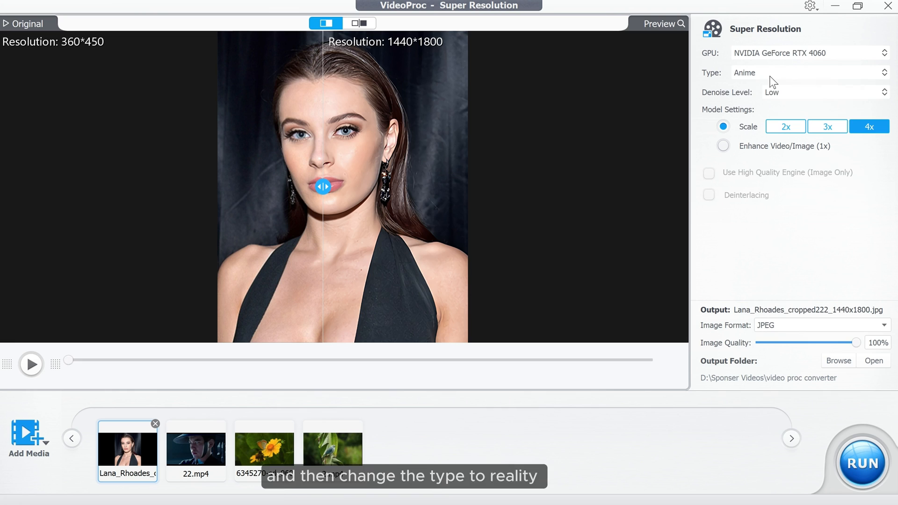
click(807, 72)
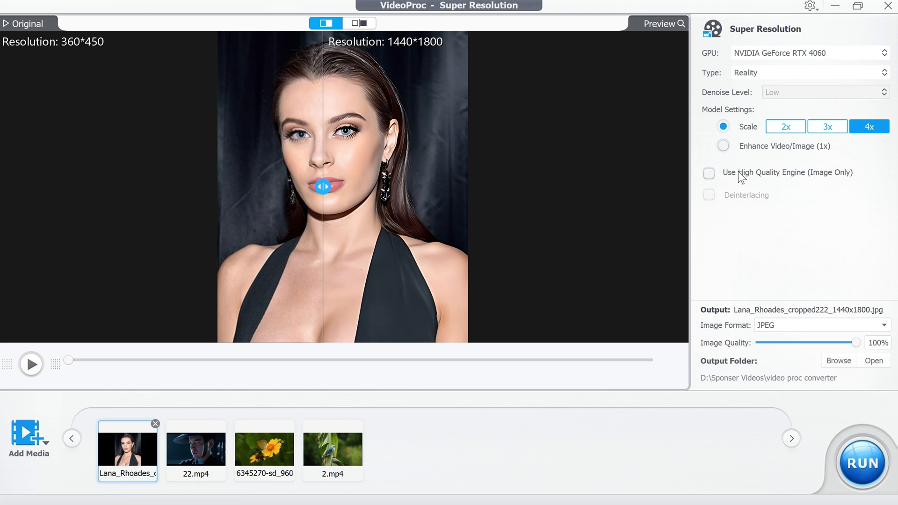
click(708, 172)
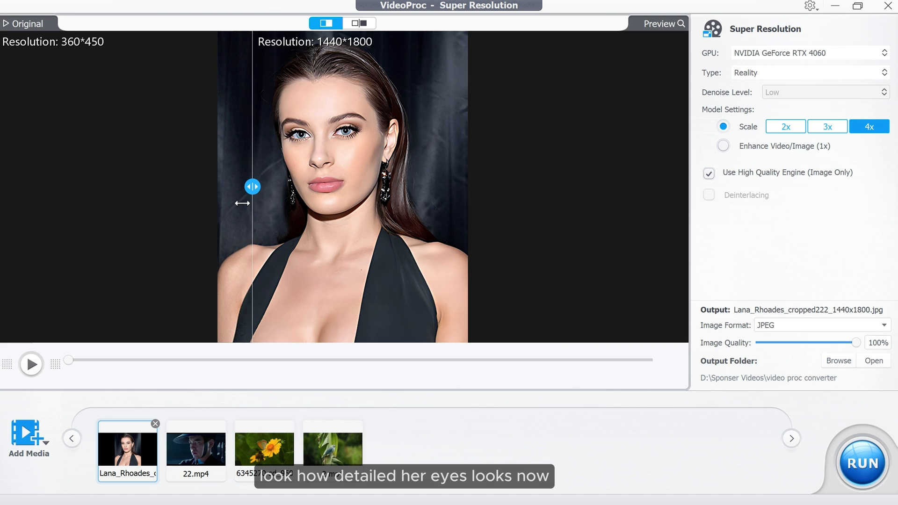
Compare original and upscaled detail across the hair edge and left eye
drag(253, 187, 286, 187)
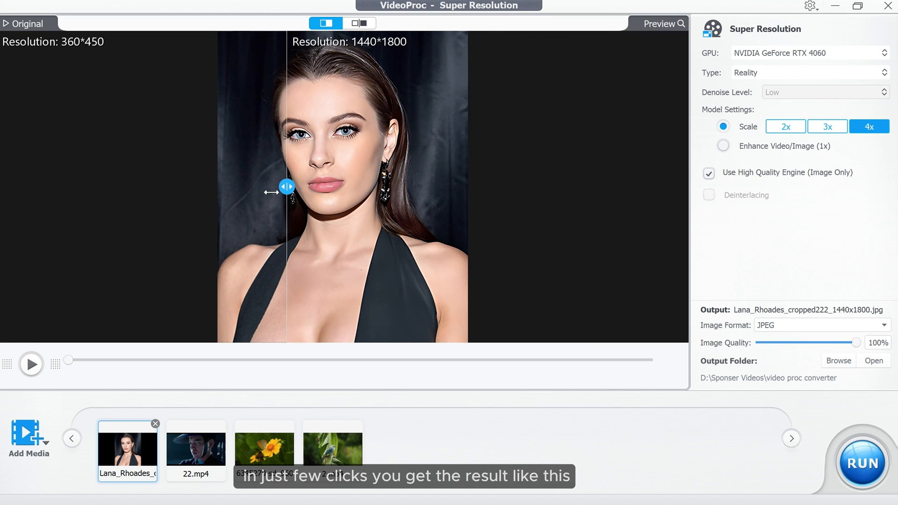
drag(286, 187, 223, 187)
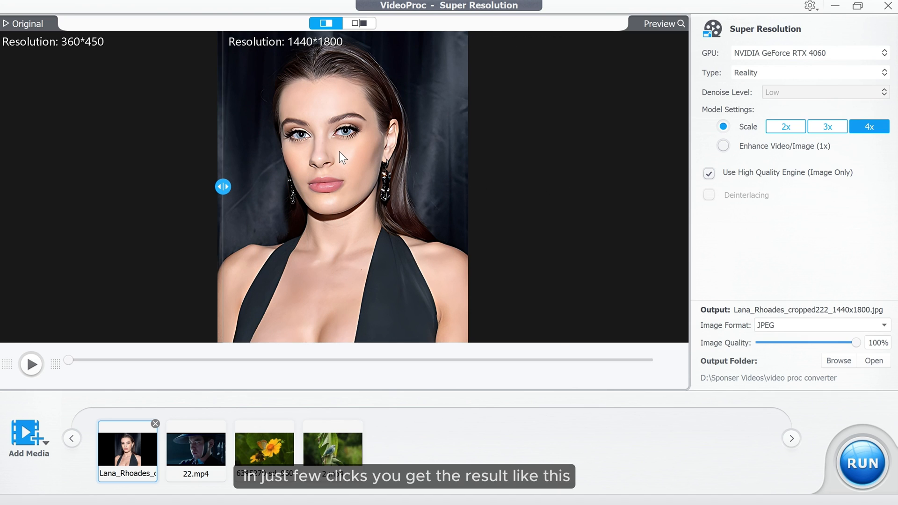
drag(223, 187, 289, 187)
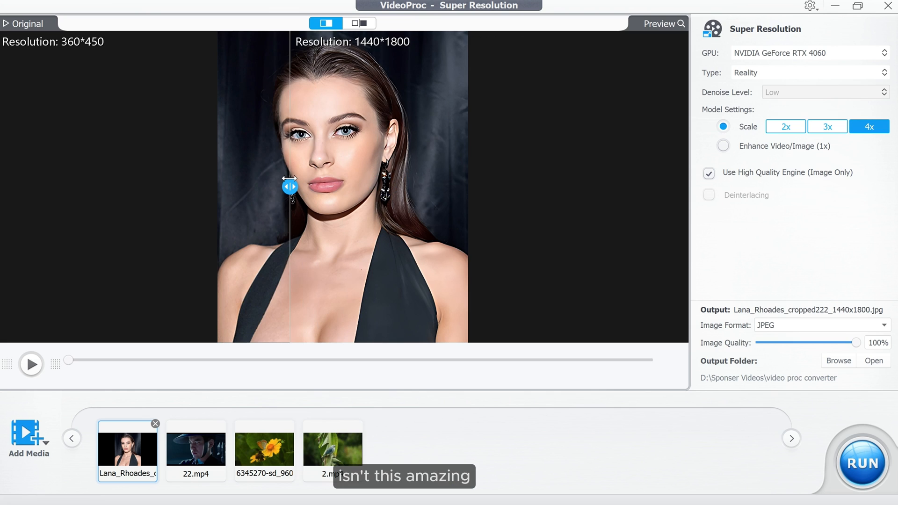
drag(289, 186, 326, 186)
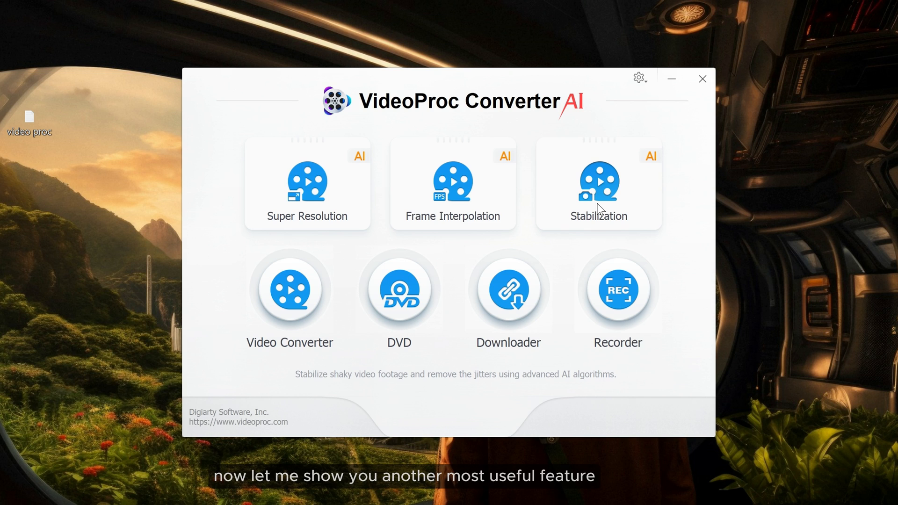
Analyze the shaky park clip in Stabilization and start exporting 5823543-hd_1280_720_50fps_Stable.mp4
click(598, 184)
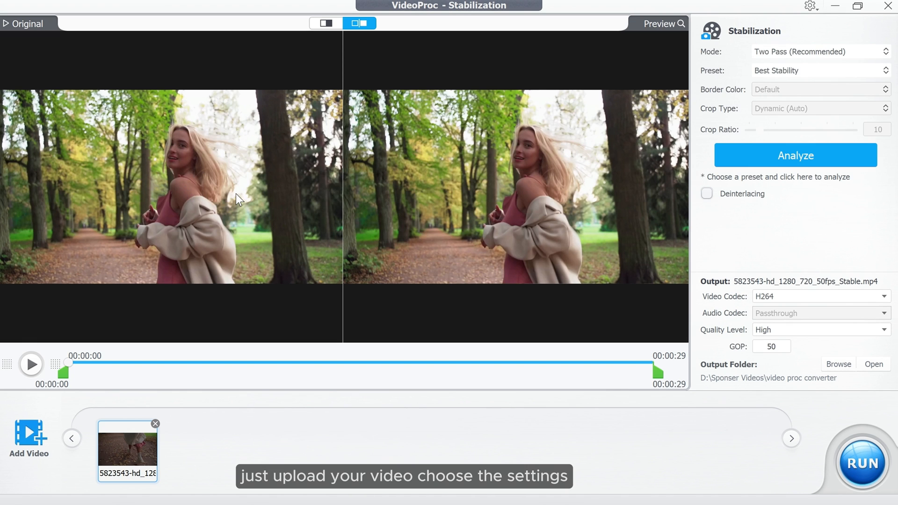
mouse_move(346, 124)
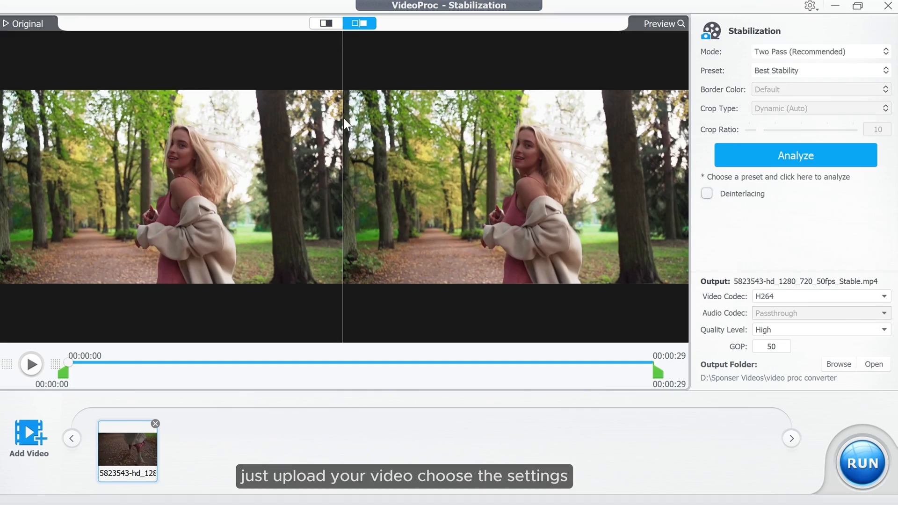
click(795, 155)
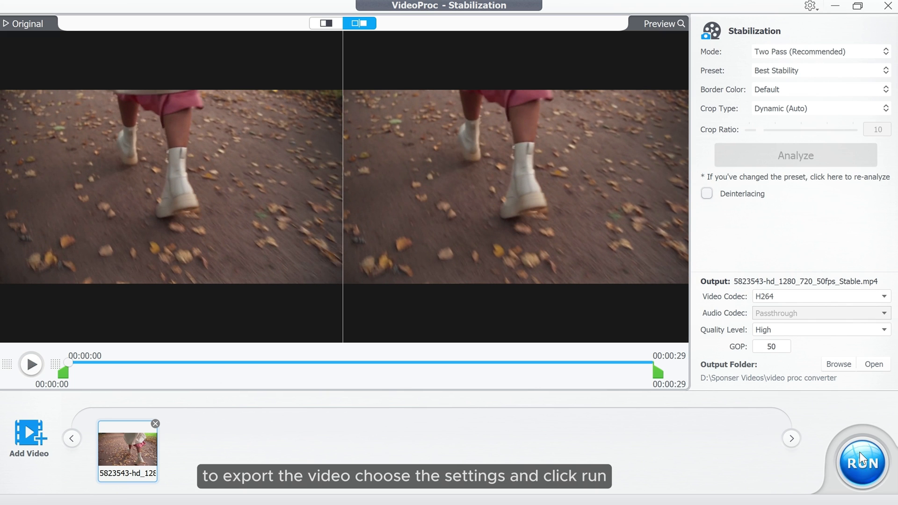
click(862, 463)
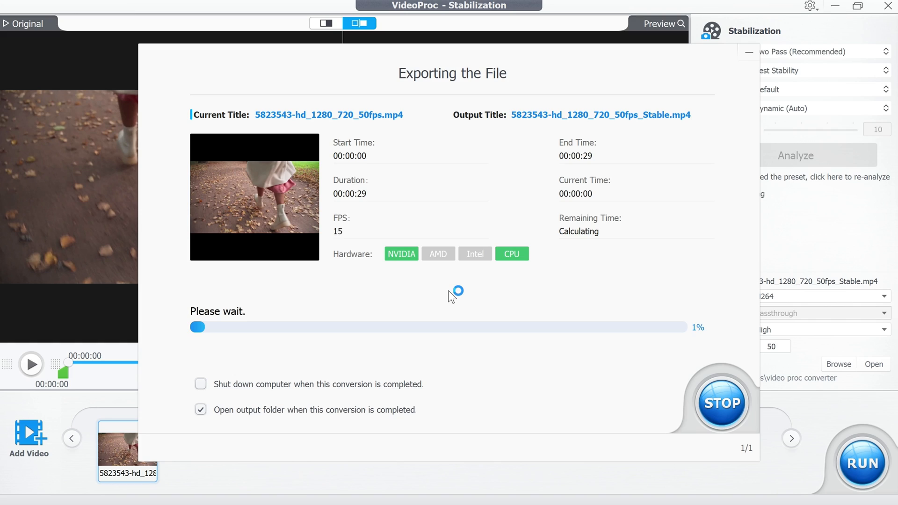